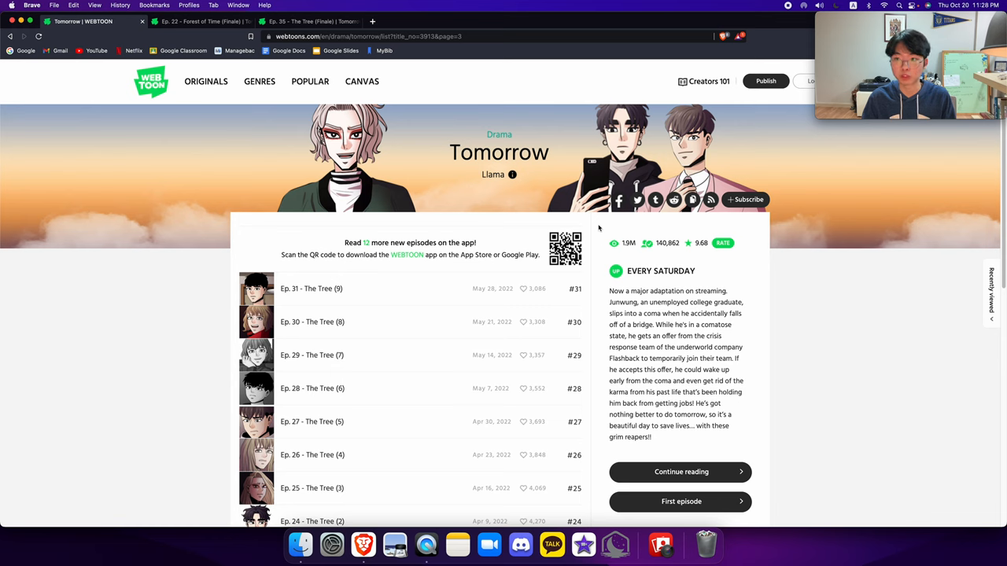
mouse_move(589, 298)
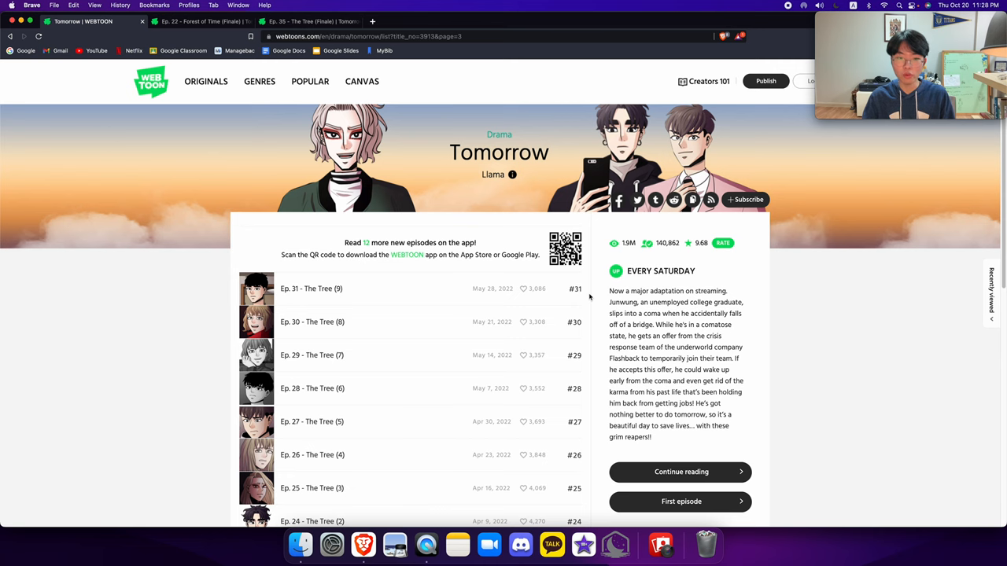
Scroll the Tomorrow series page down to the episode list topped by Ep. 51 A Soul Becomes A Star (2)
scroll(down, 3)
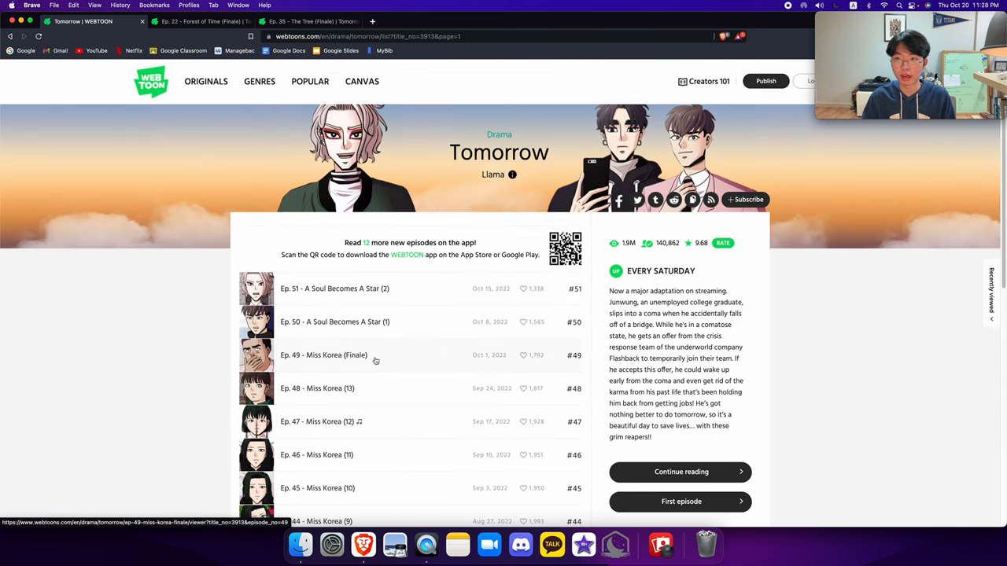
mouse_move(380, 356)
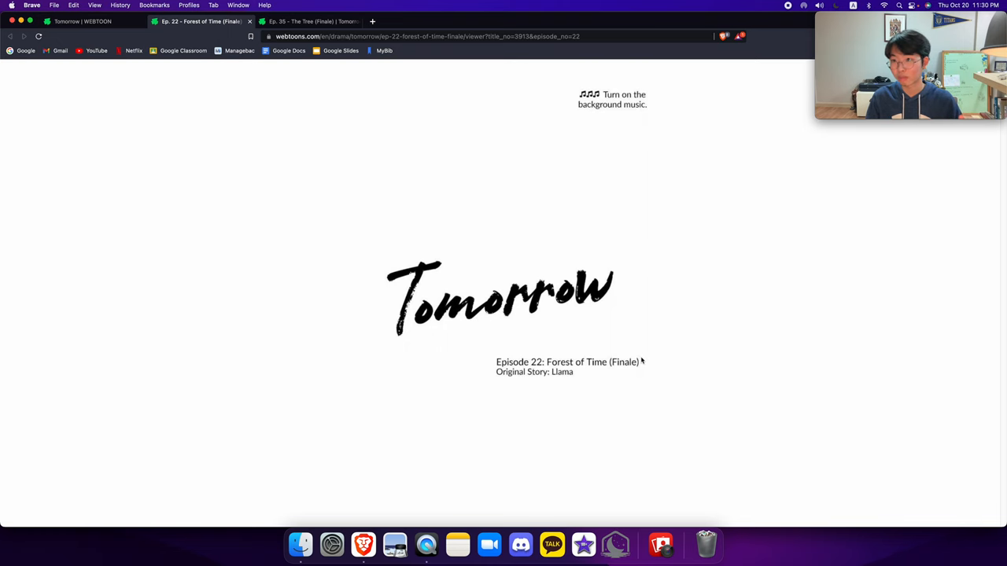
Scroll down through the Ep. 22 Forest of Time (Finale) reader page to read it
scroll(down, 3)
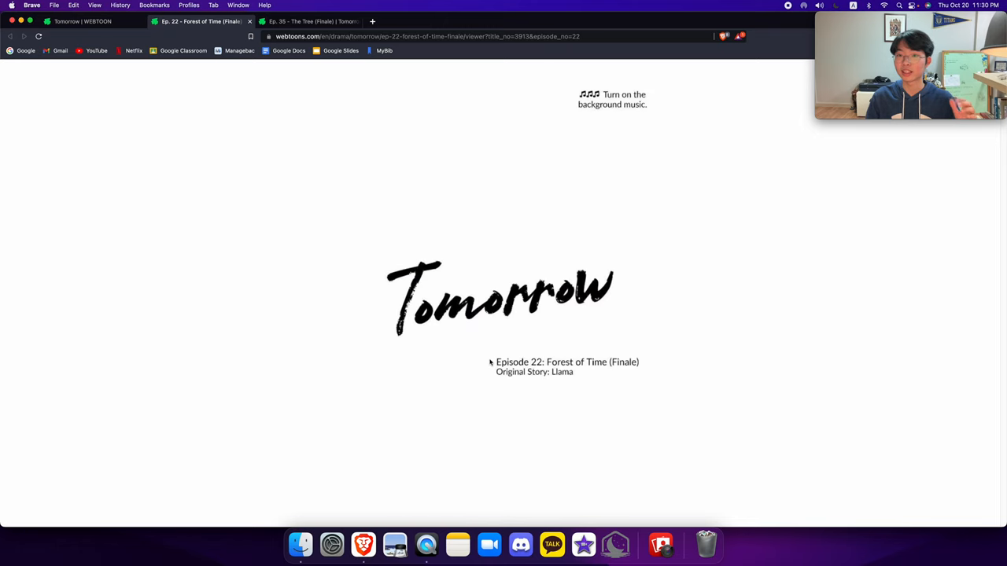
scroll(down, 3)
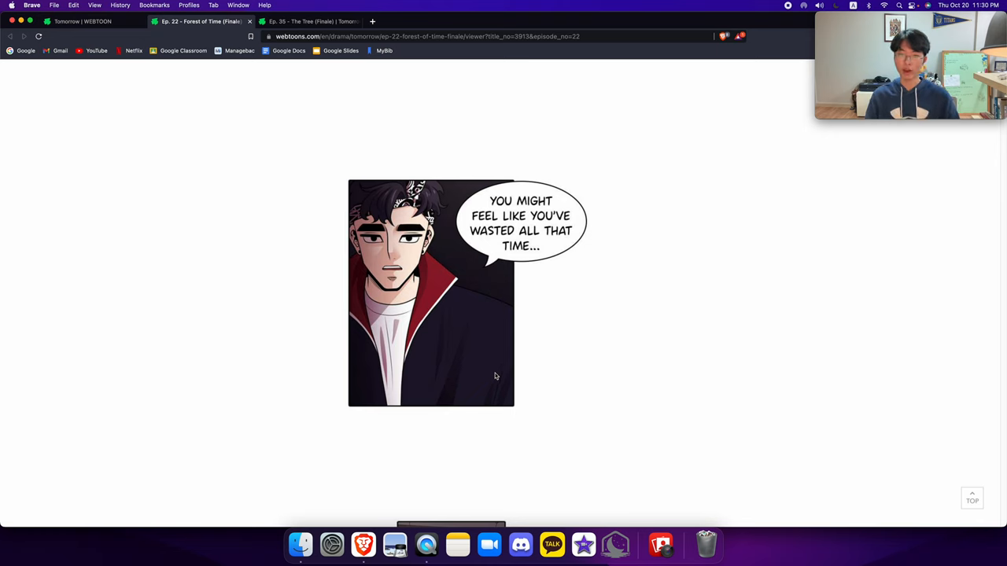
scroll(down, 3)
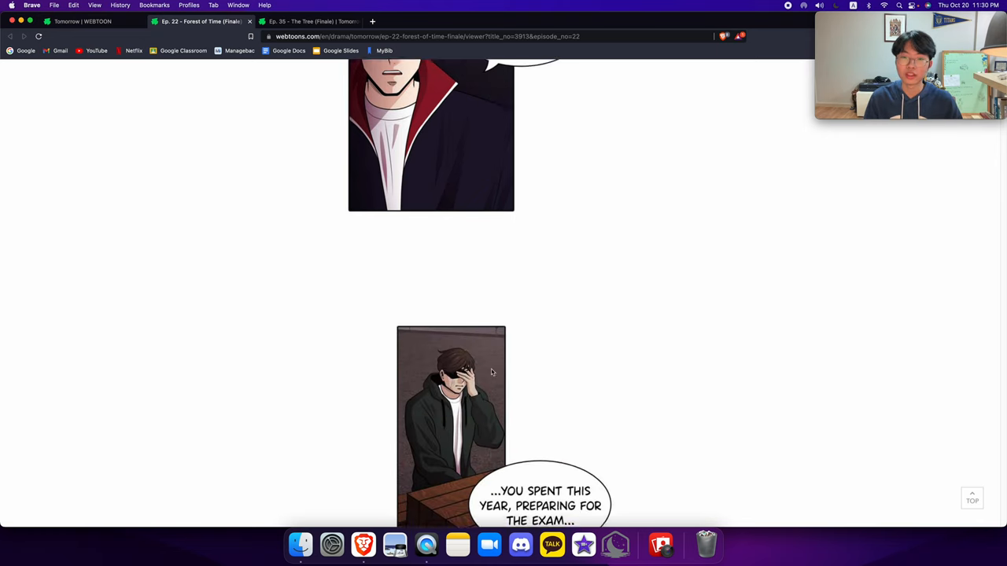
scroll(down, 3)
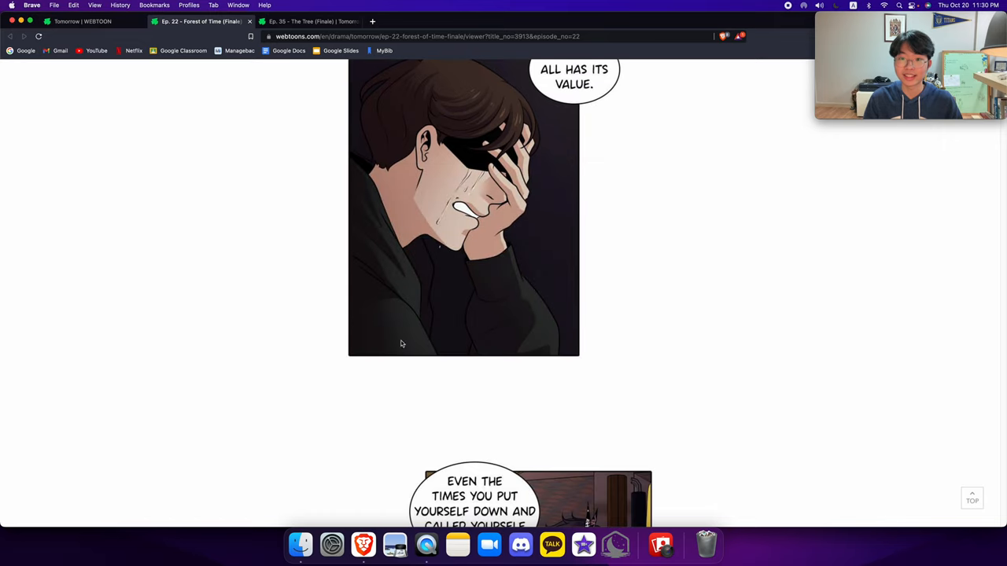
scroll(down, 3)
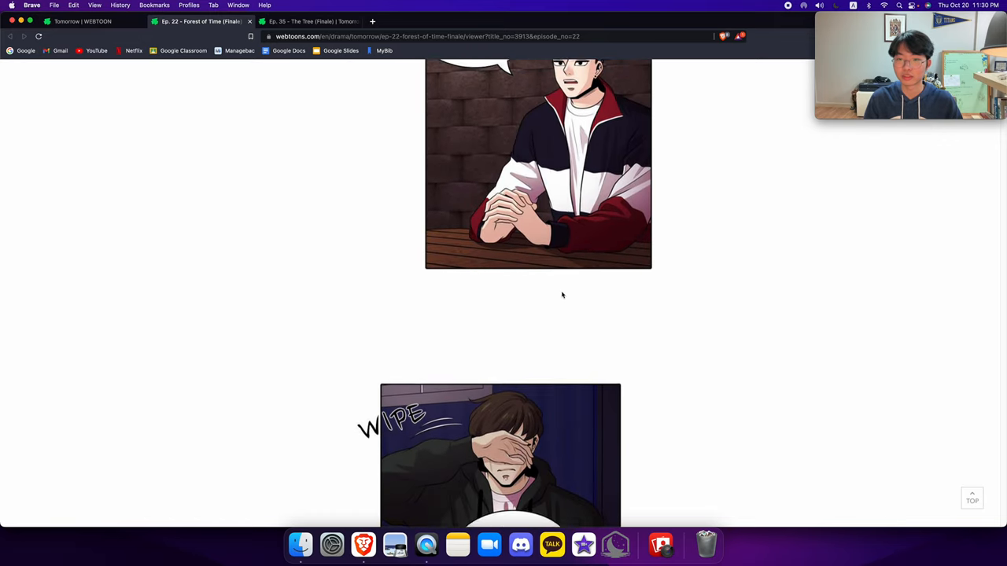
scroll(down, 3)
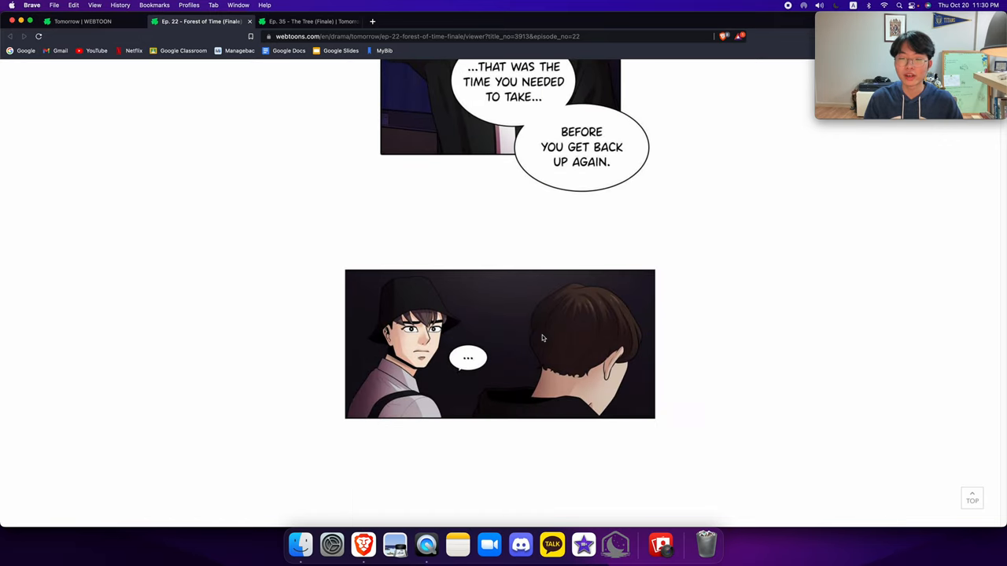
scroll(down, 3)
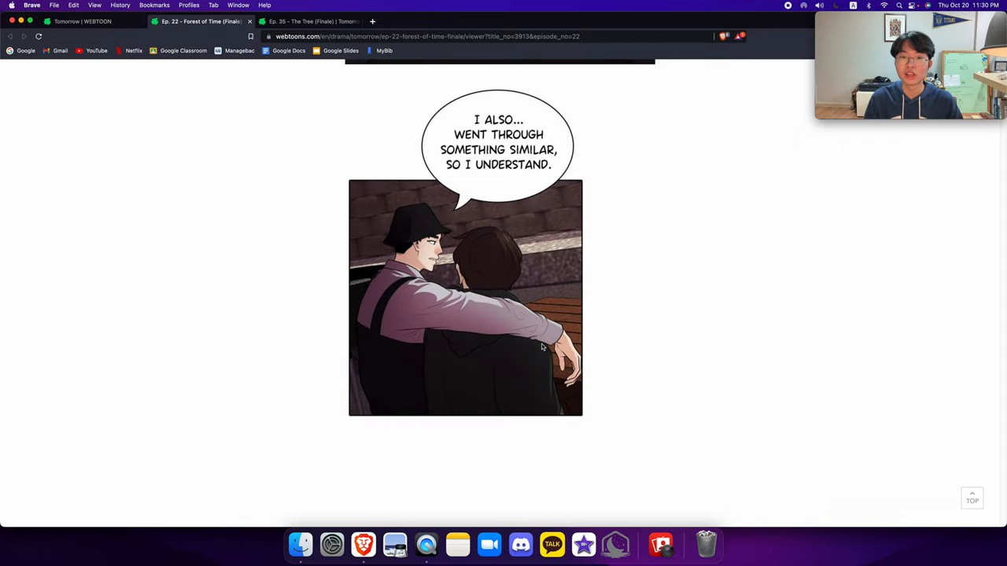
scroll(down, 3)
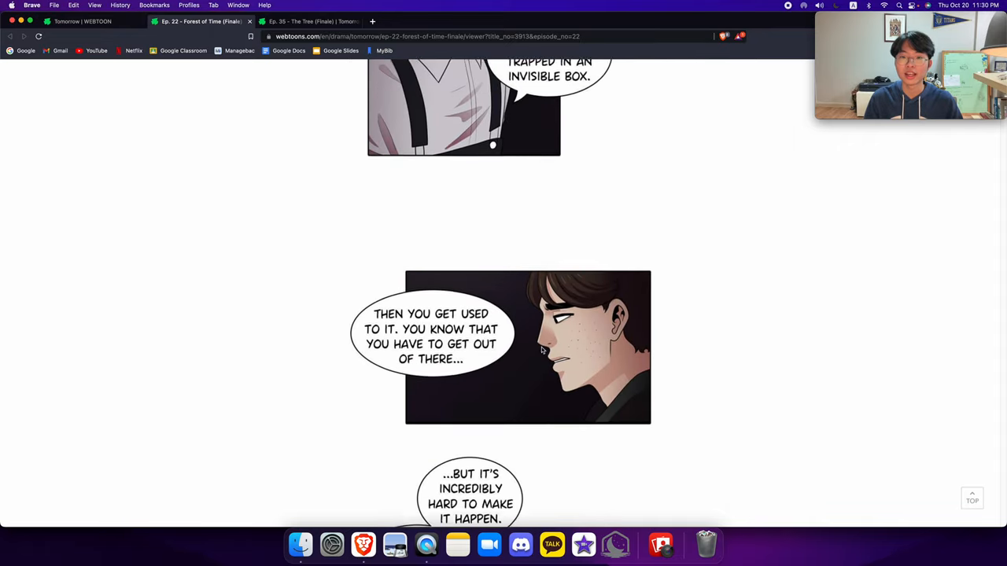
scroll(down, 3)
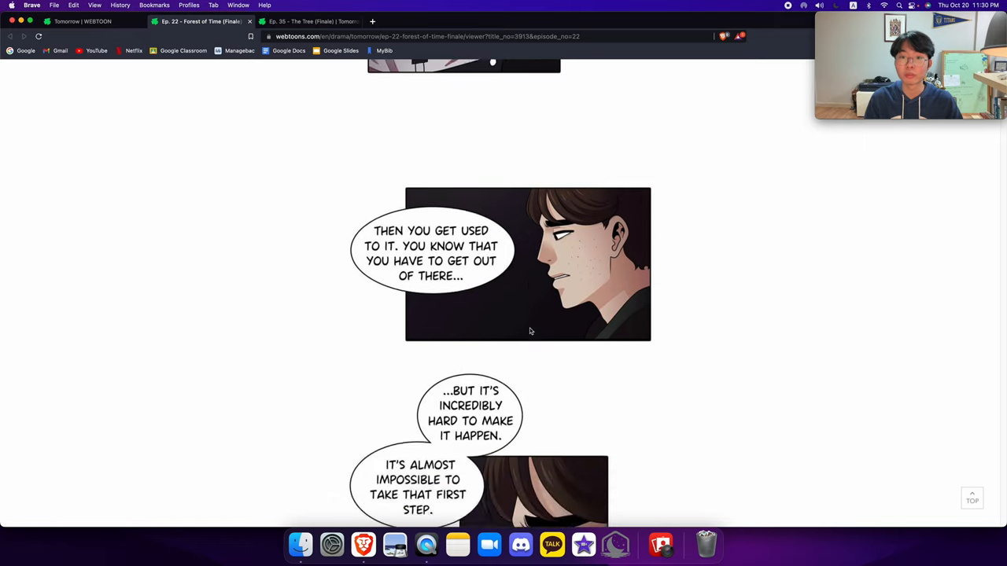
scroll(down, 3)
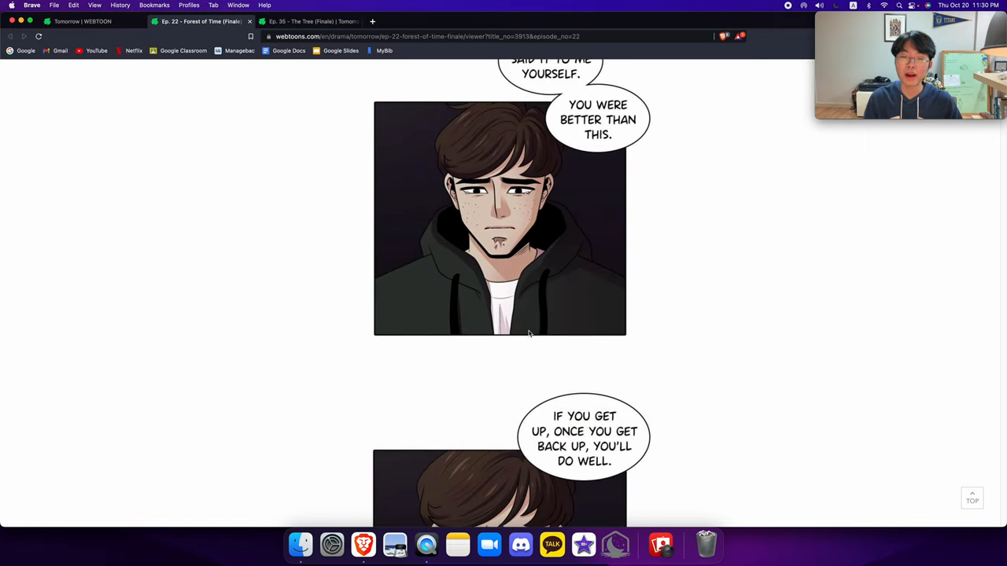
scroll(down, 3)
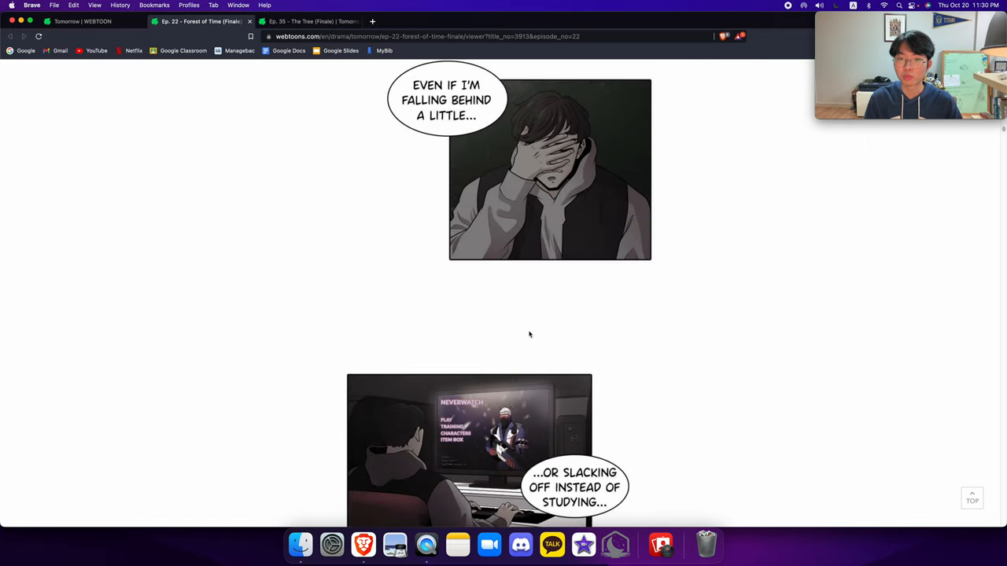
scroll(down, 3)
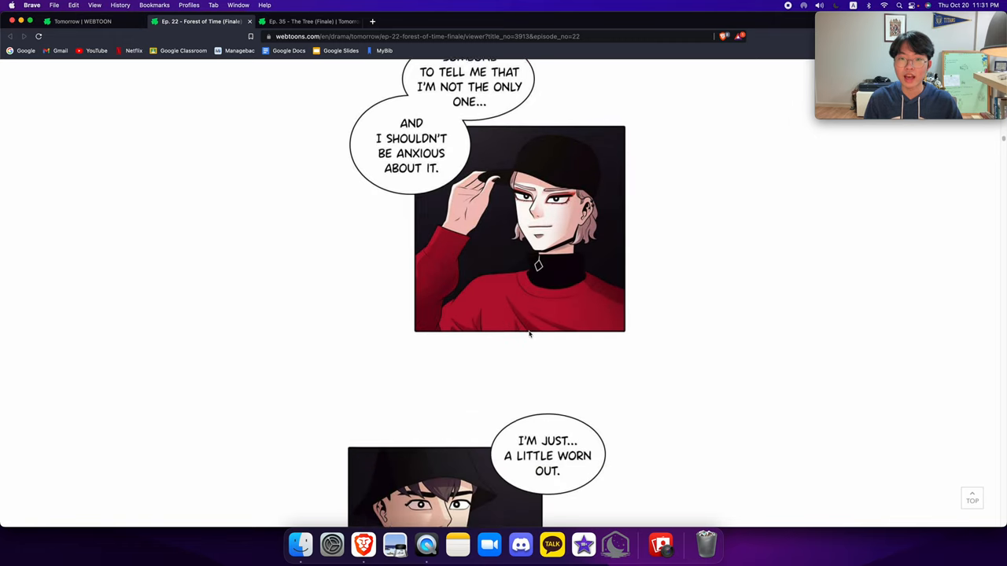
scroll(down, 3)
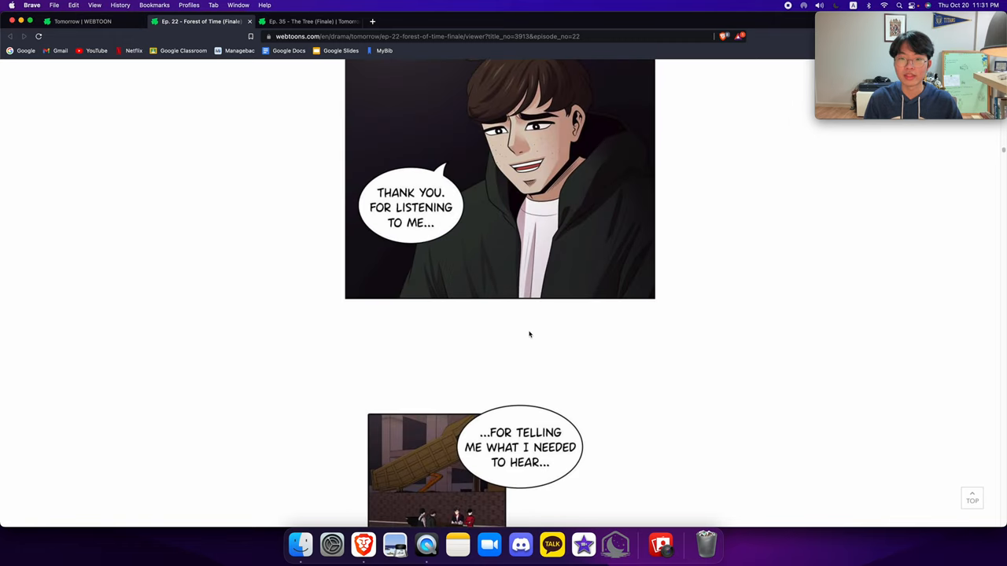
scroll(down, 3)
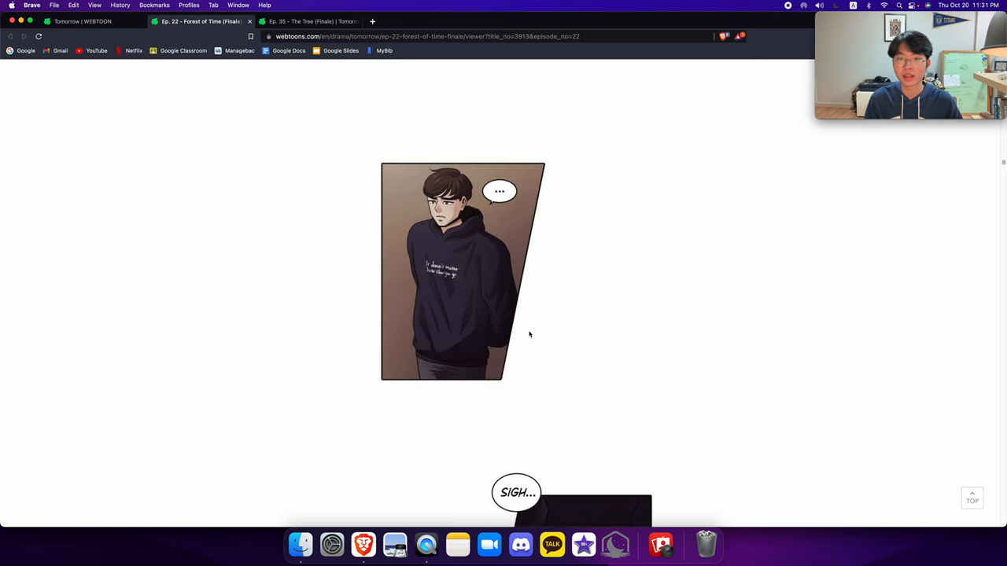
scroll(down, 3)
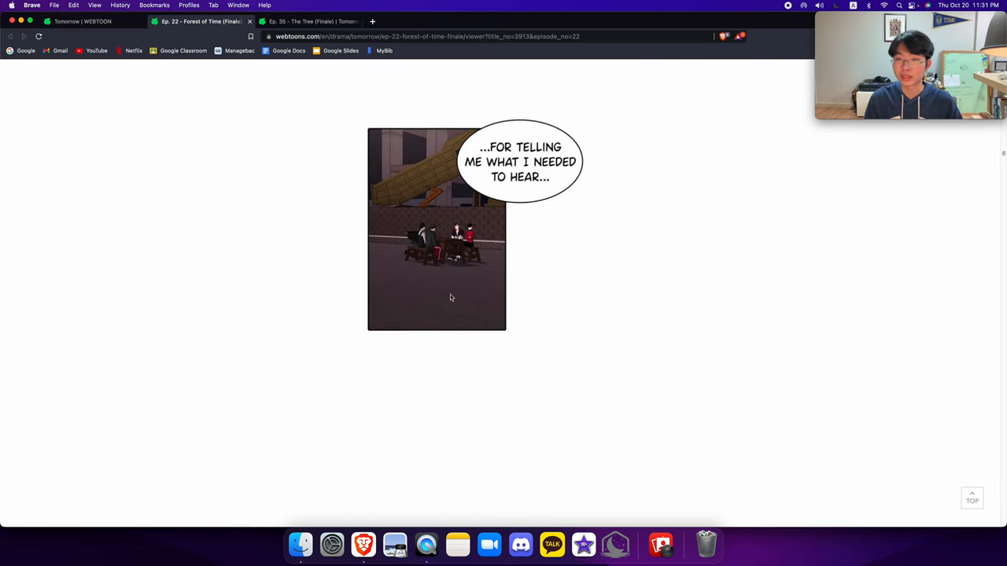
scroll(down, 3)
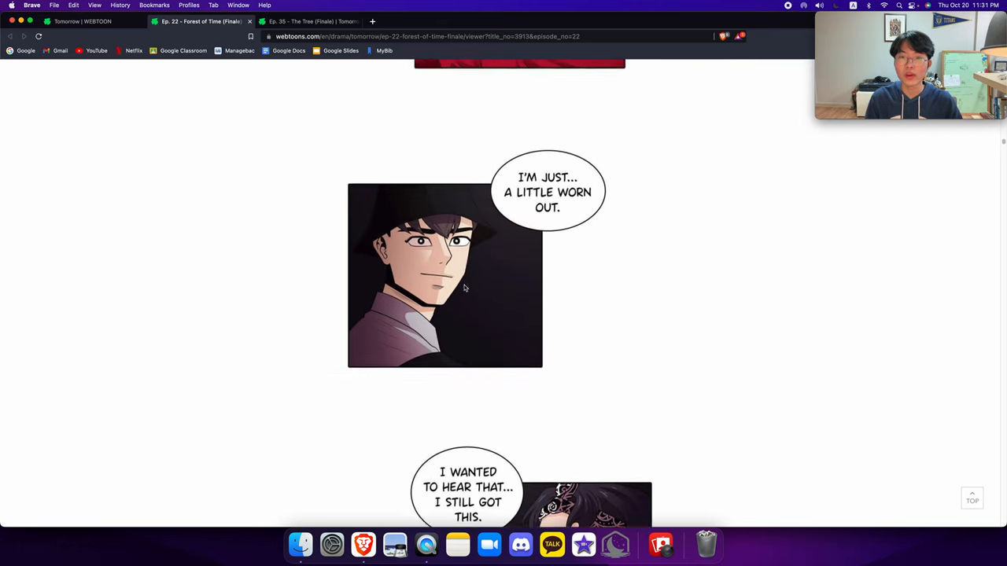
scroll(down, 3)
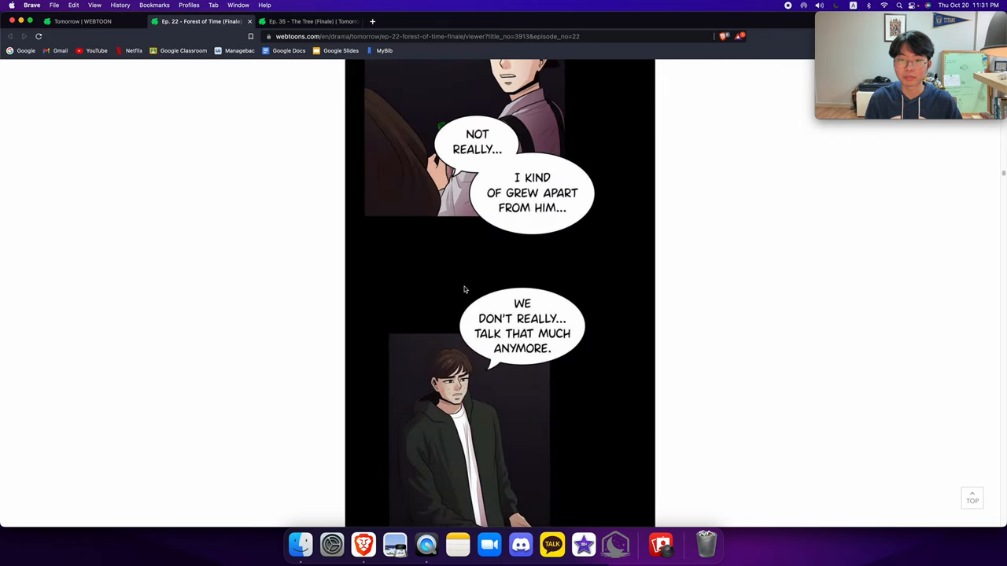
scroll(down, 3)
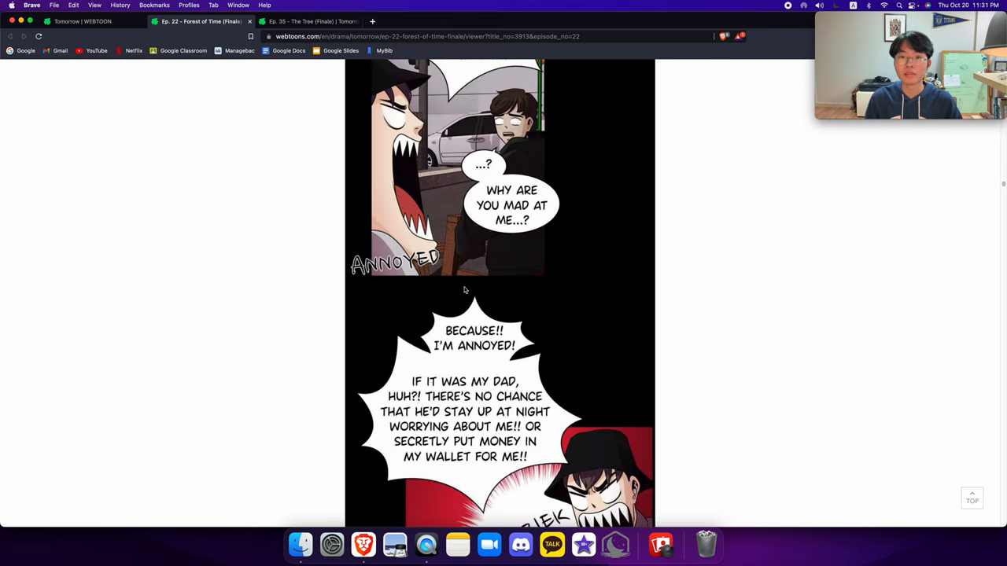
scroll(down, 3)
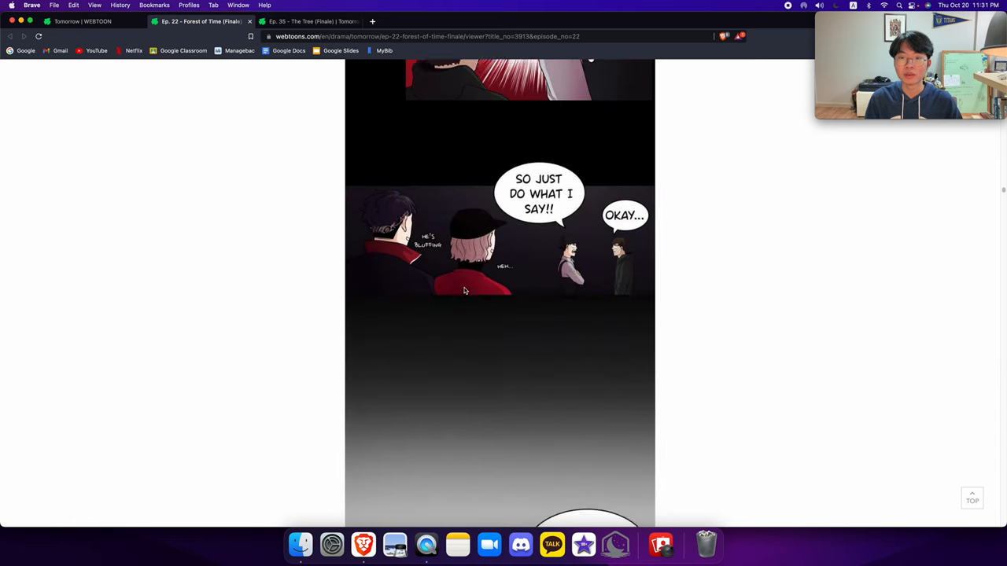
scroll(down, 3)
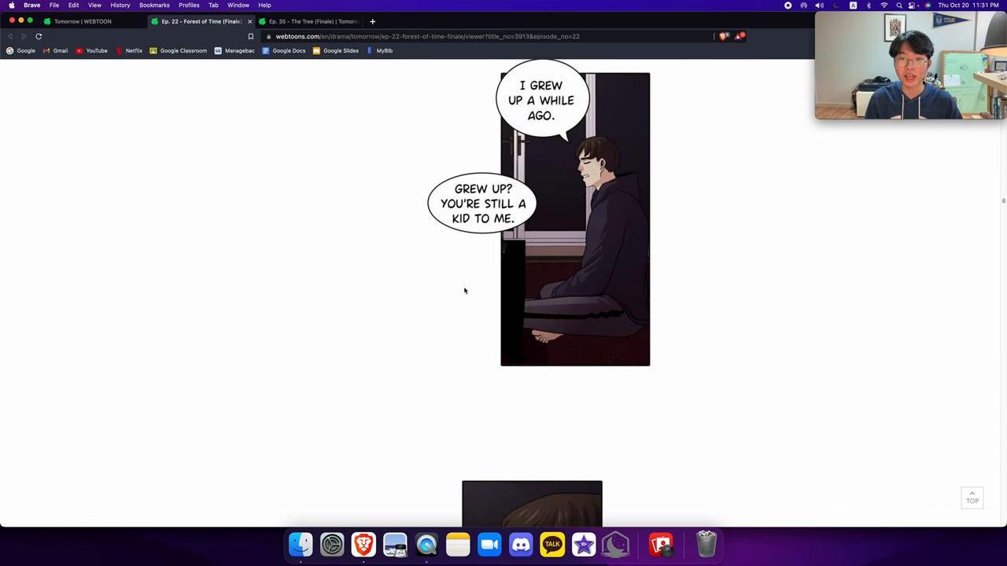
scroll(down, 3)
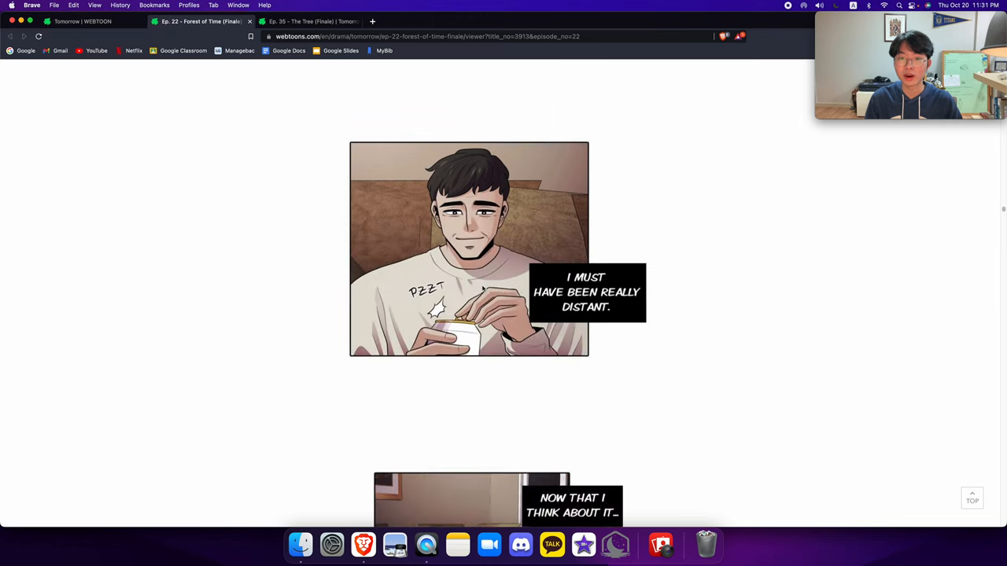
scroll(down, 3)
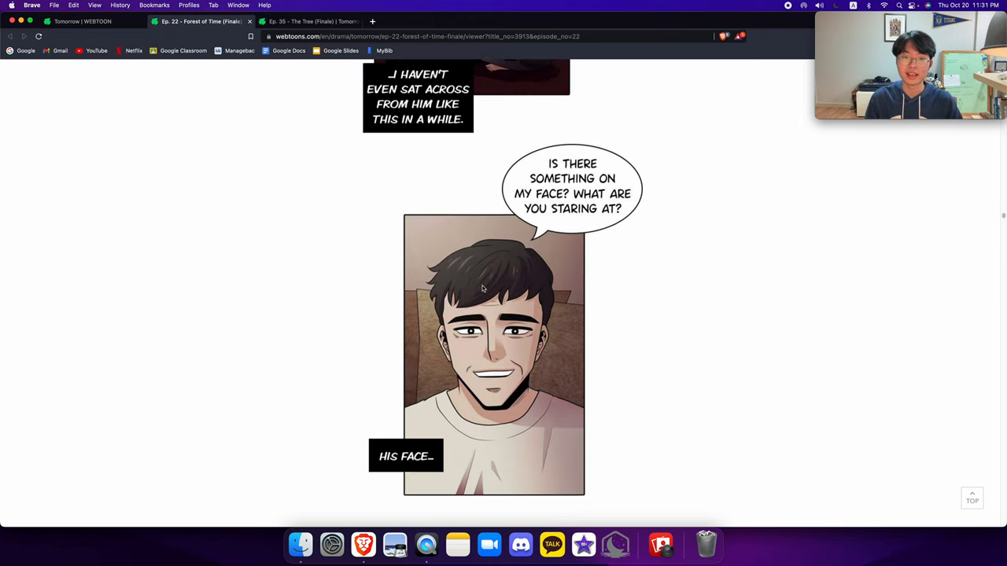
scroll(down, 3)
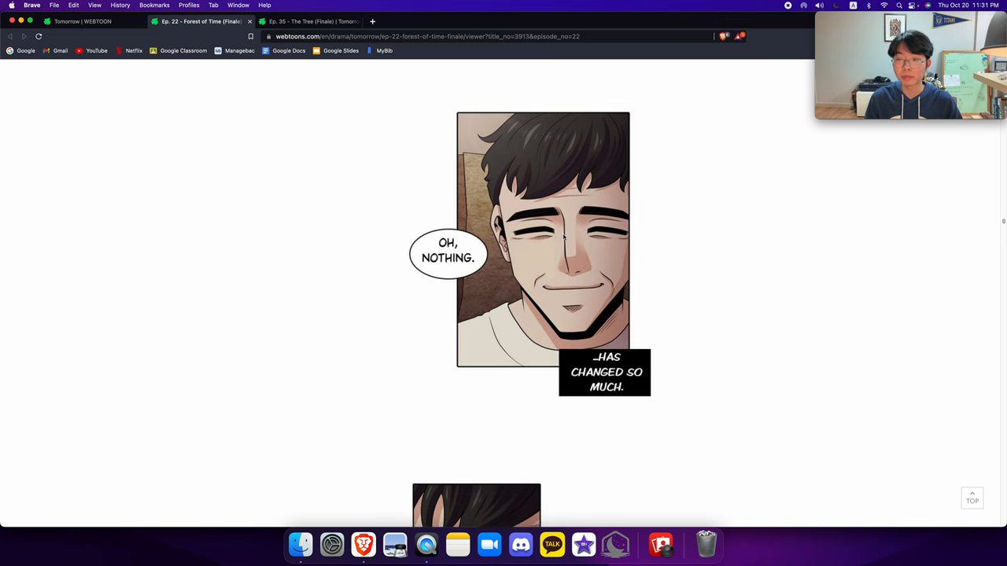
scroll(down, 3)
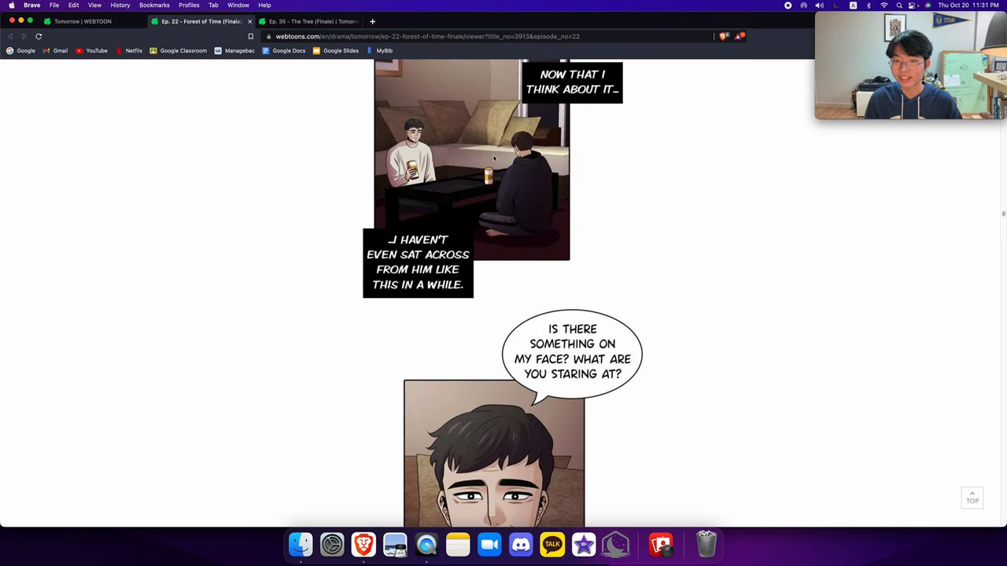
scroll(down, 3)
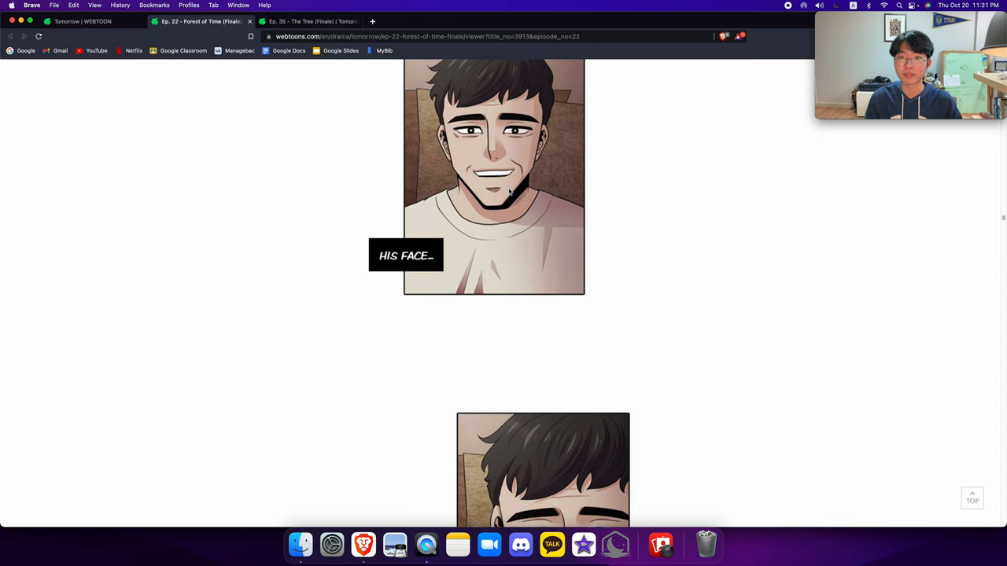
scroll(down, 3)
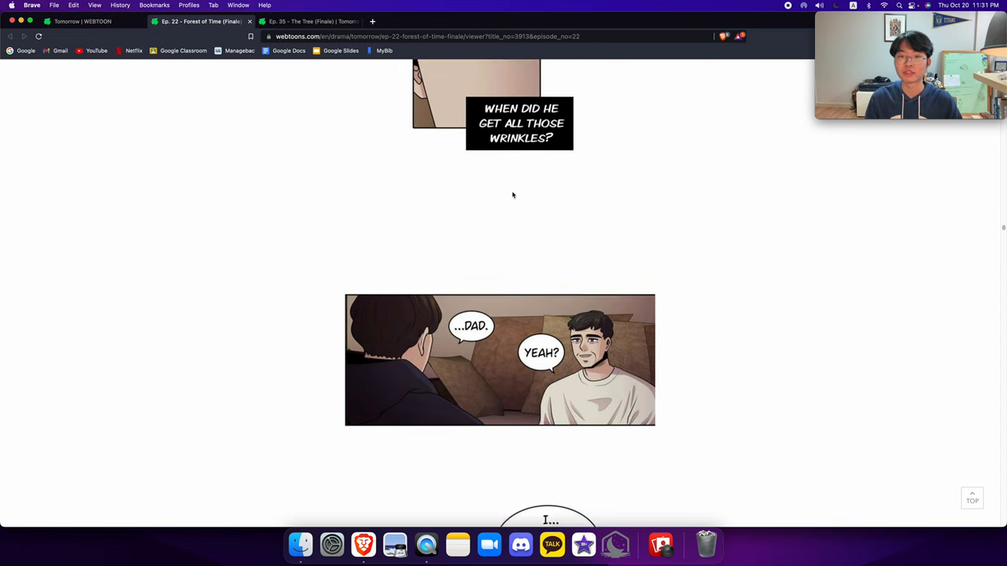
scroll(down, 3)
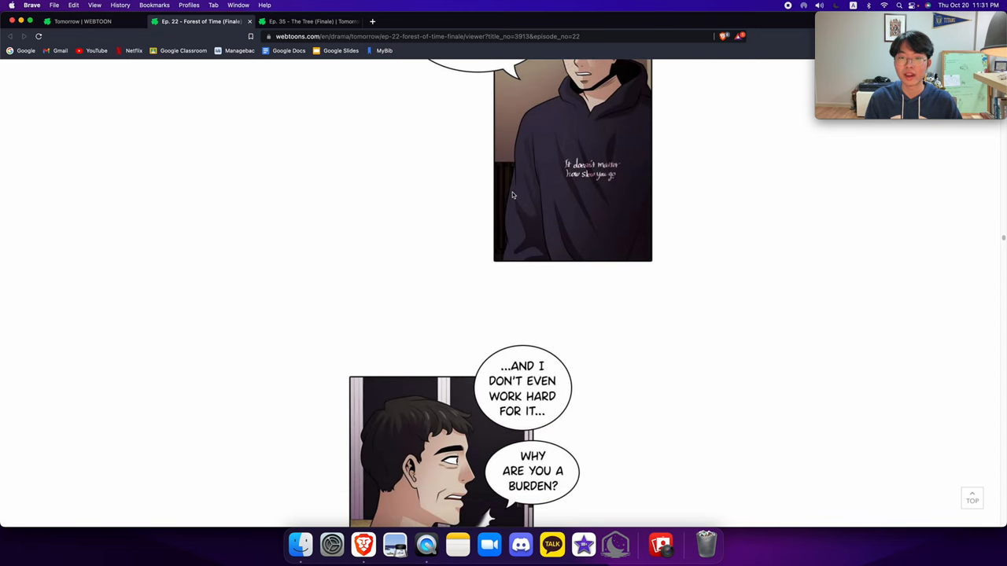
scroll(down, 3)
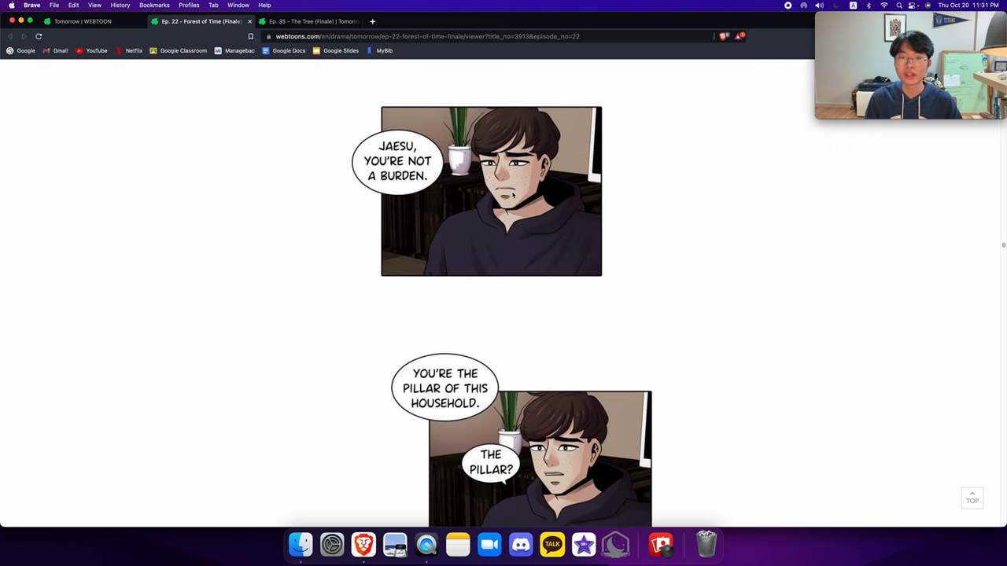
scroll(down, 3)
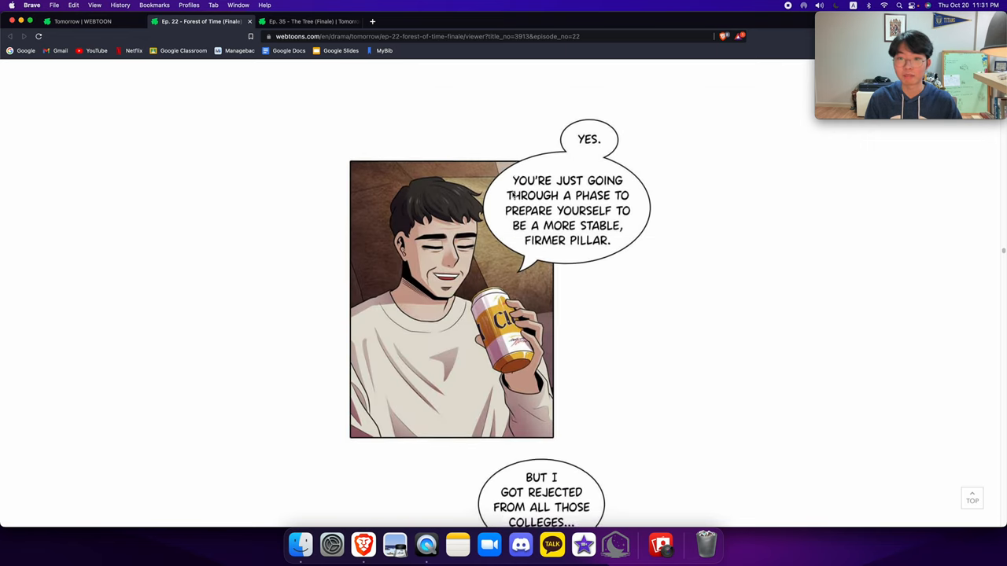
scroll(down, 3)
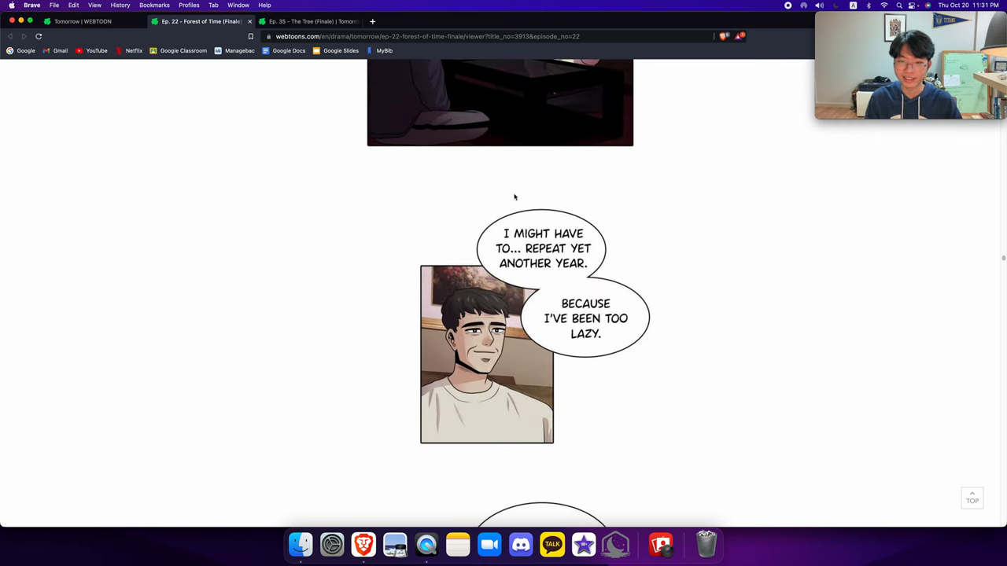
scroll(down, 3)
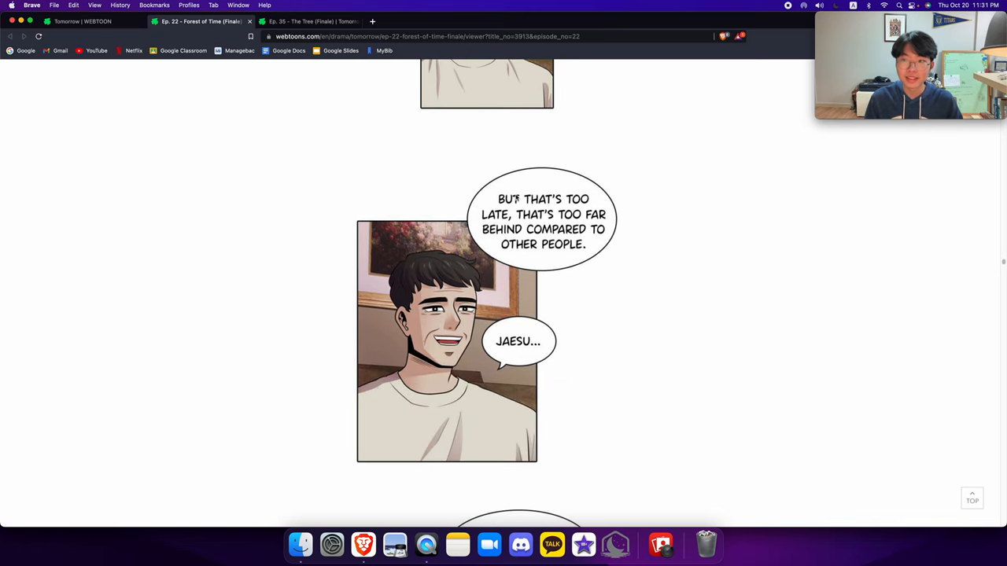
scroll(down, 3)
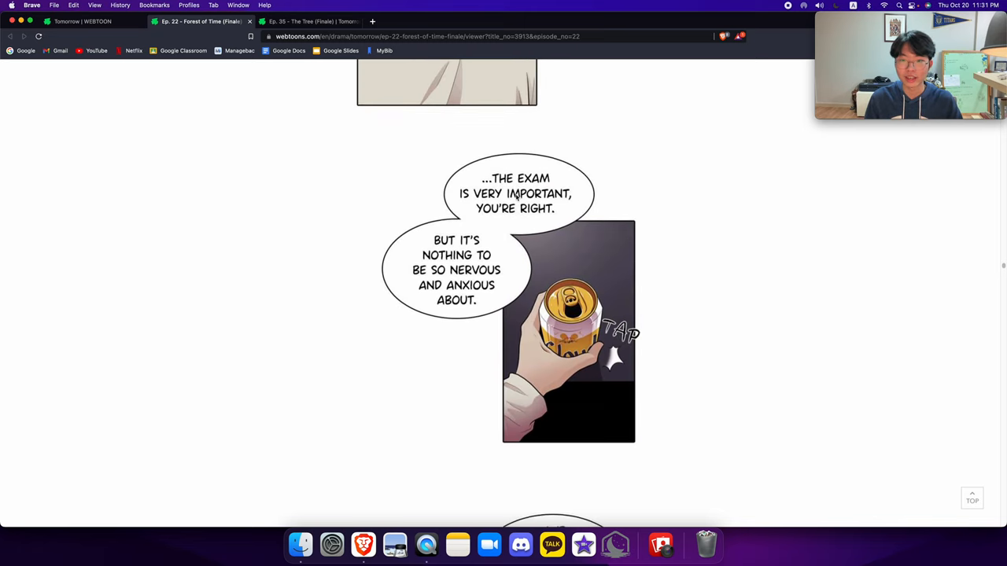
scroll(down, 3)
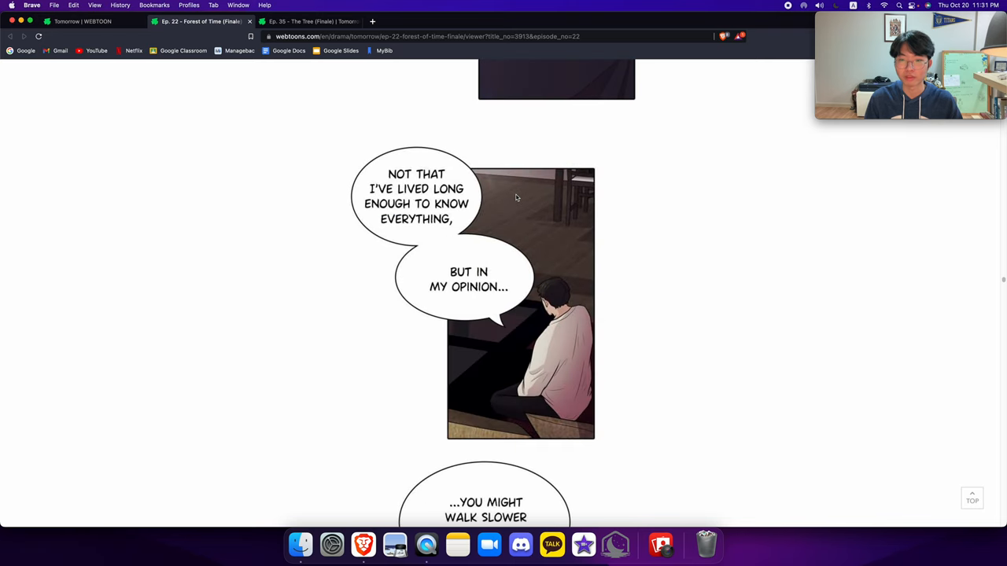
scroll(down, 3)
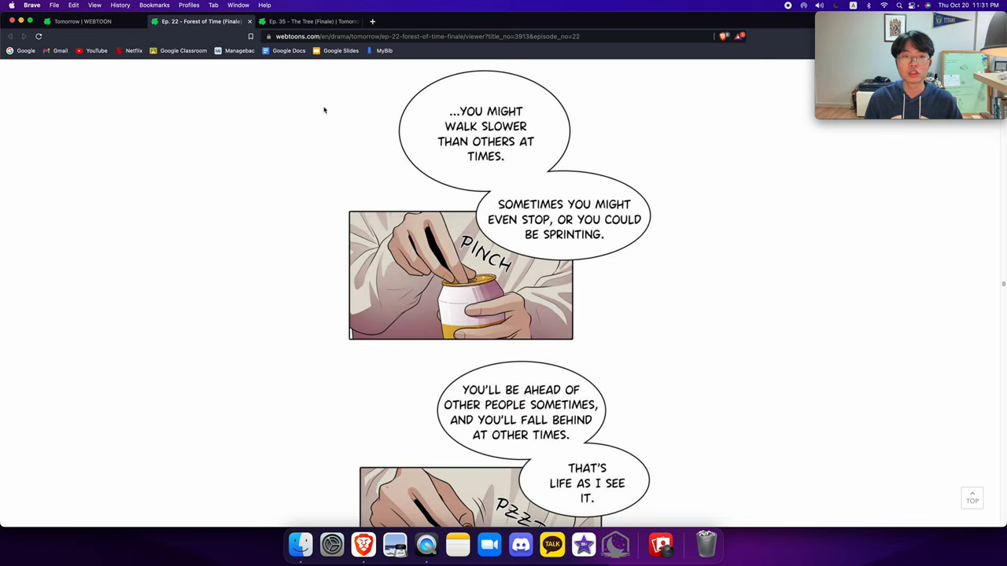
Switch to the browser tab with Ep. 35 The Tree (Finale)
click(307, 22)
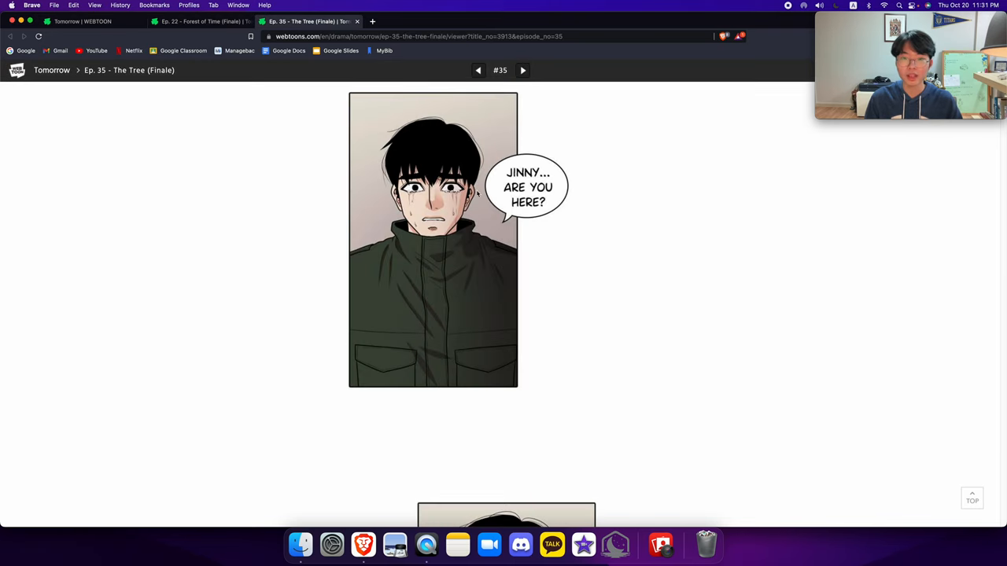
Scroll down through Ep. 35 The Tree (Finale) to read it partway
scroll(down, 3)
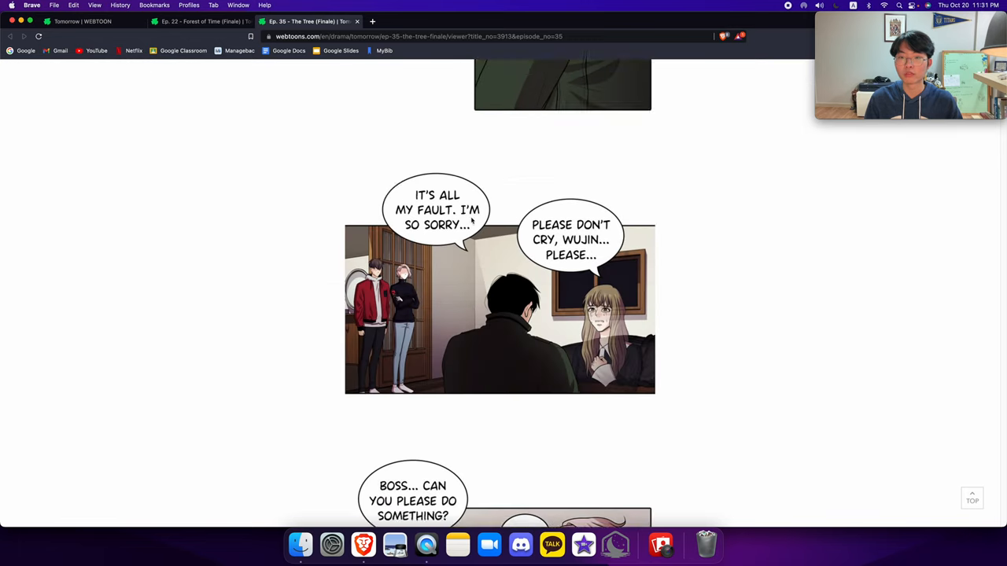
scroll(down, 3)
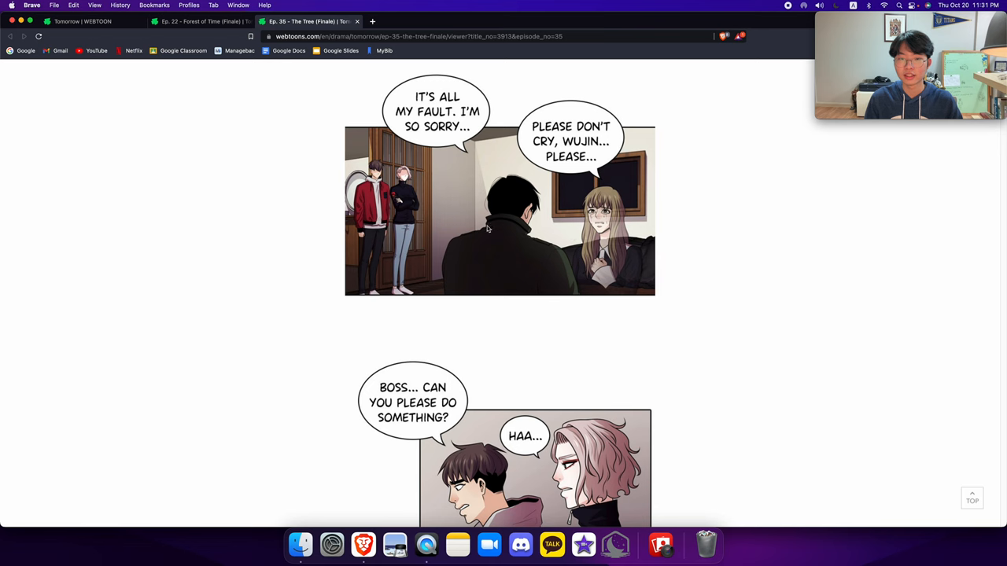
scroll(down, 3)
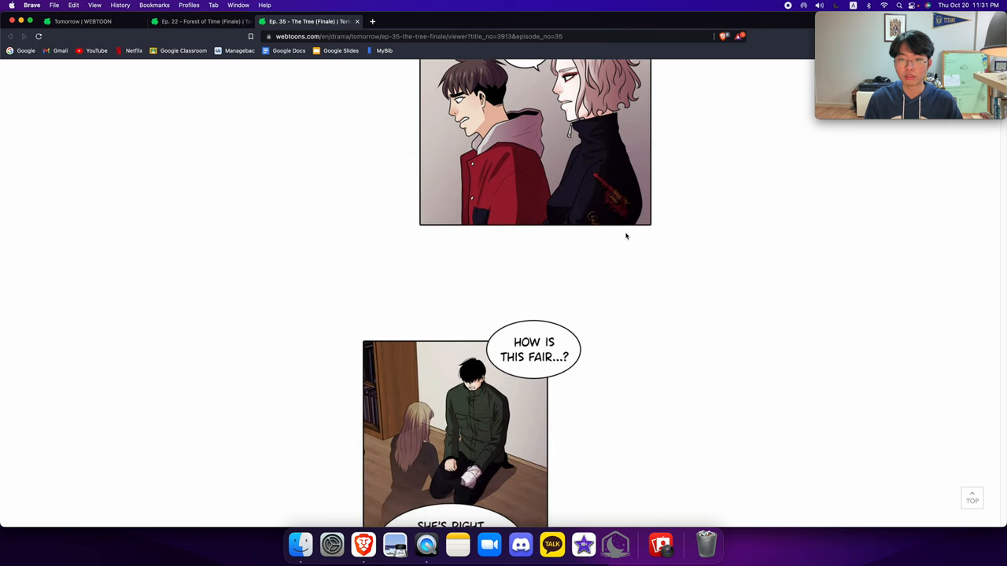
scroll(down, 3)
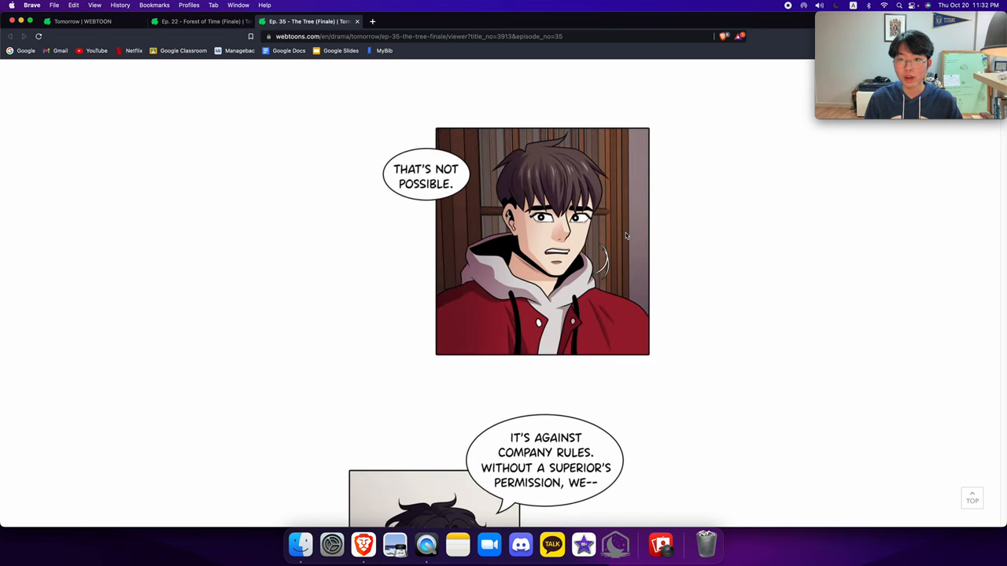
scroll(down, 3)
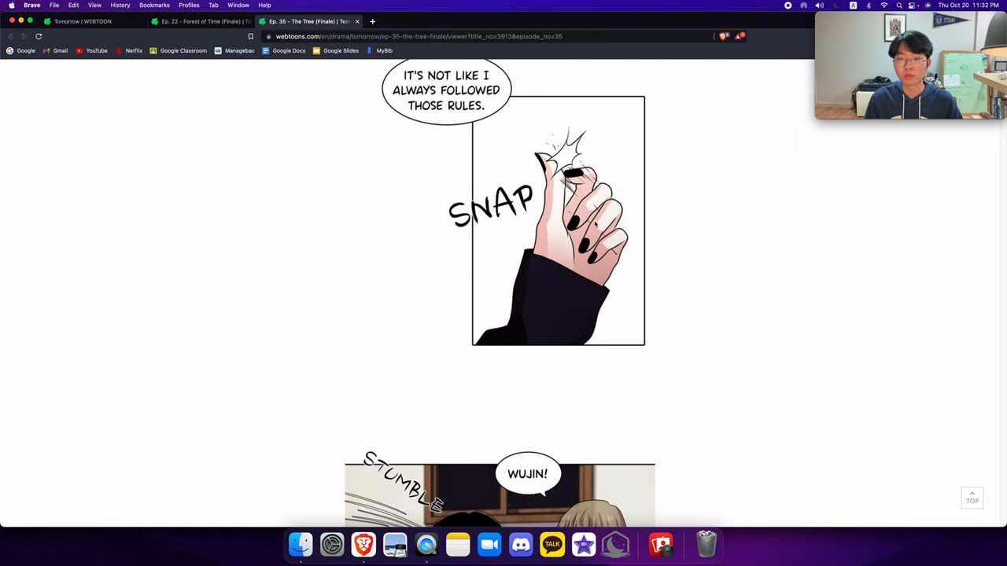
scroll(down, 3)
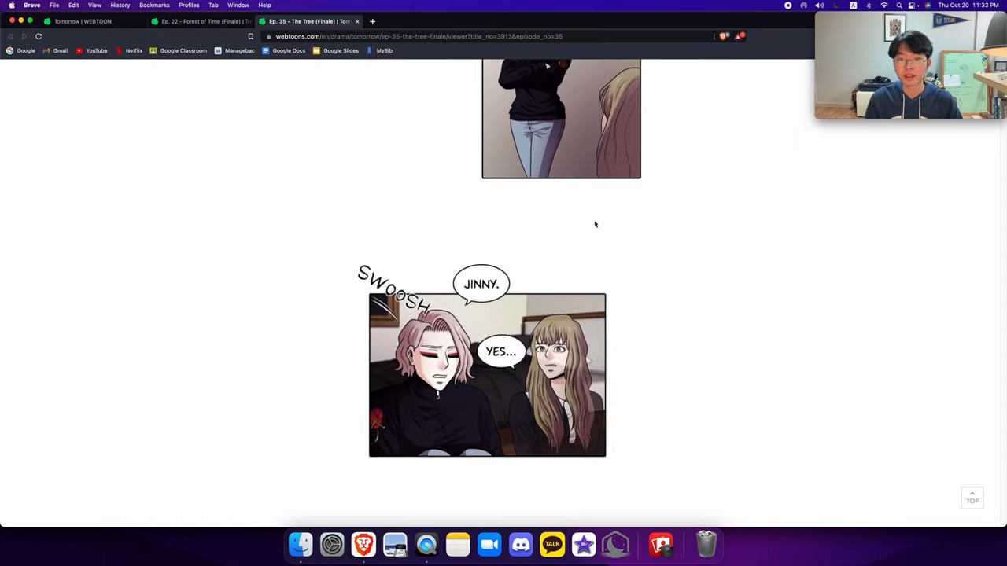
scroll(down, 3)
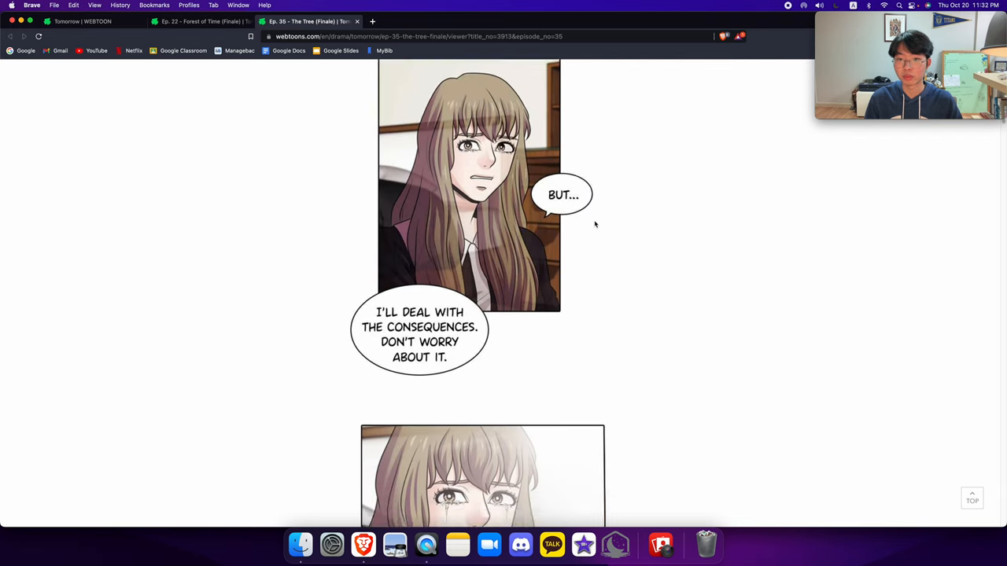
Return via the Ep. 22 tab to the Tomorrow | WEBTOON series page with its episode list
click(201, 22)
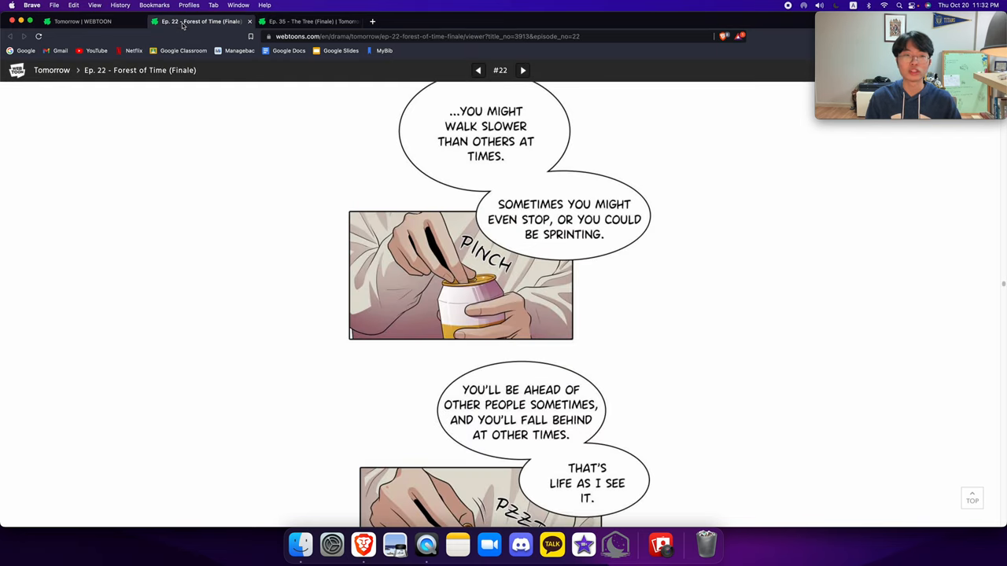
click(82, 22)
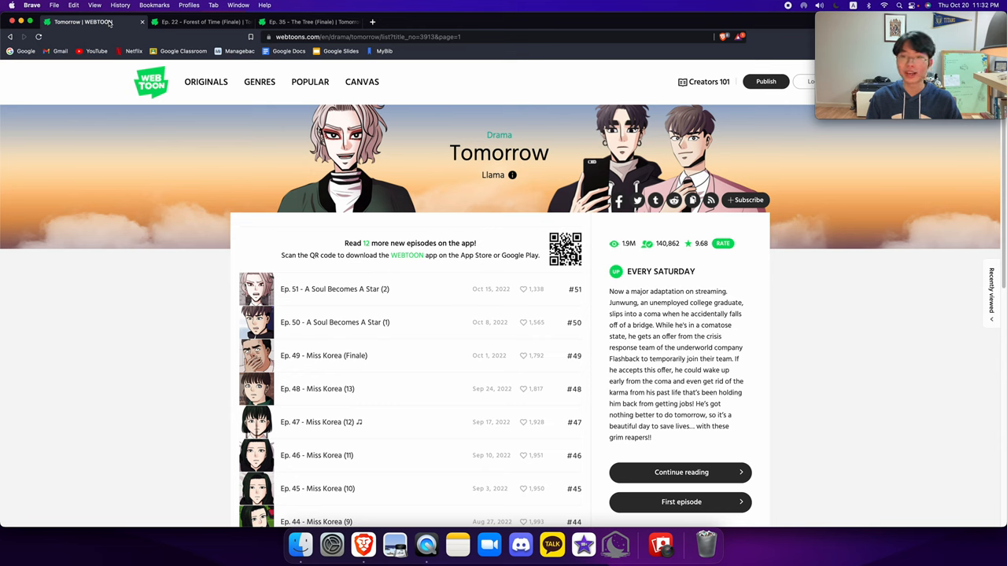